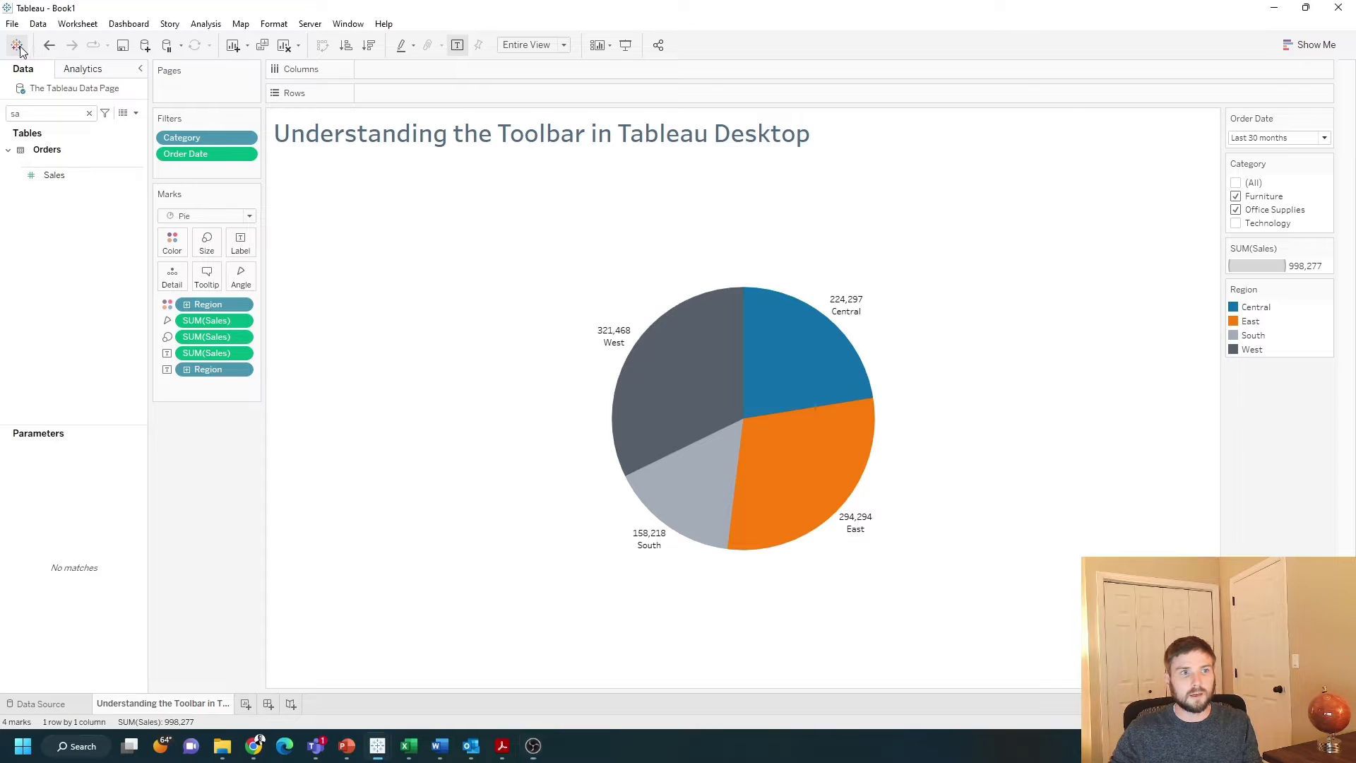
# Step: Create Sheet 2 with New Worksheet, then duplicate it as Sheet 2 (2)
pyautogui.click(16, 45)
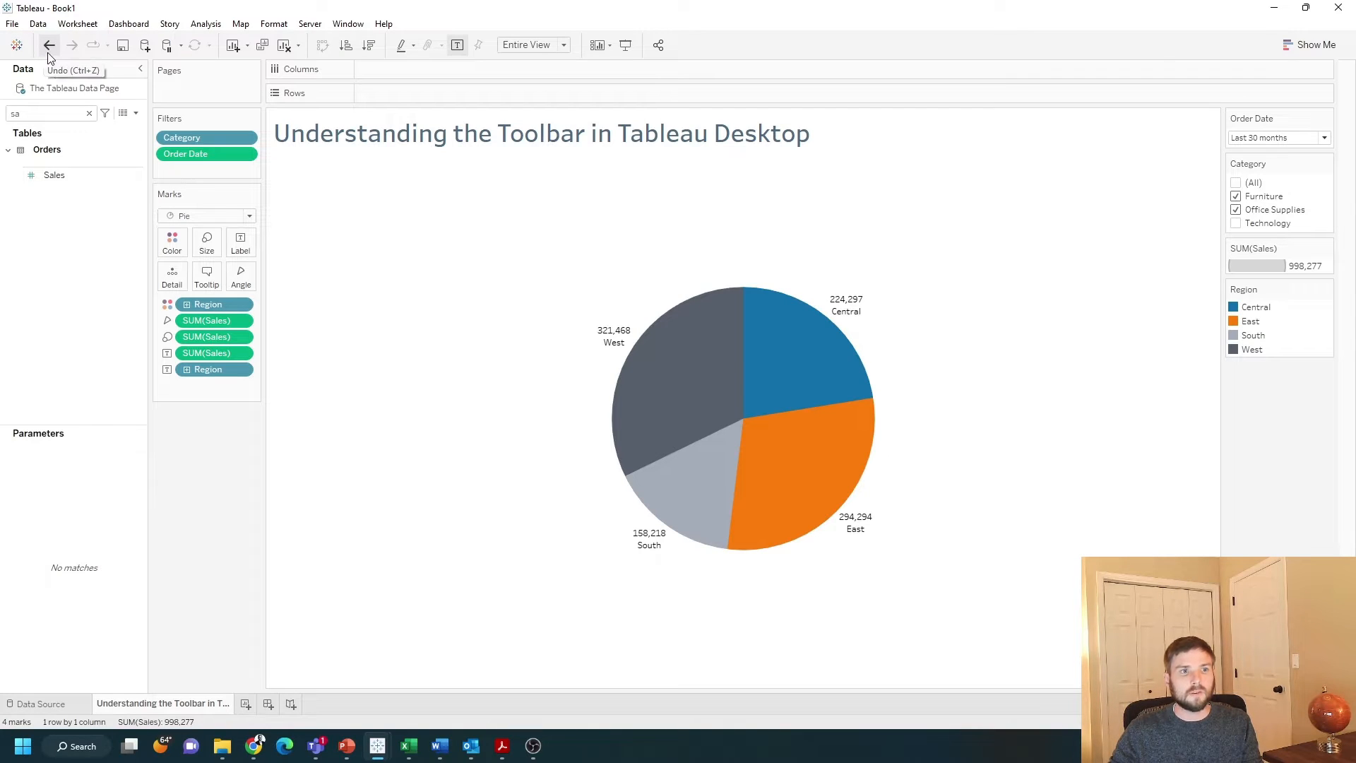
pyautogui.moveTo(92, 54)
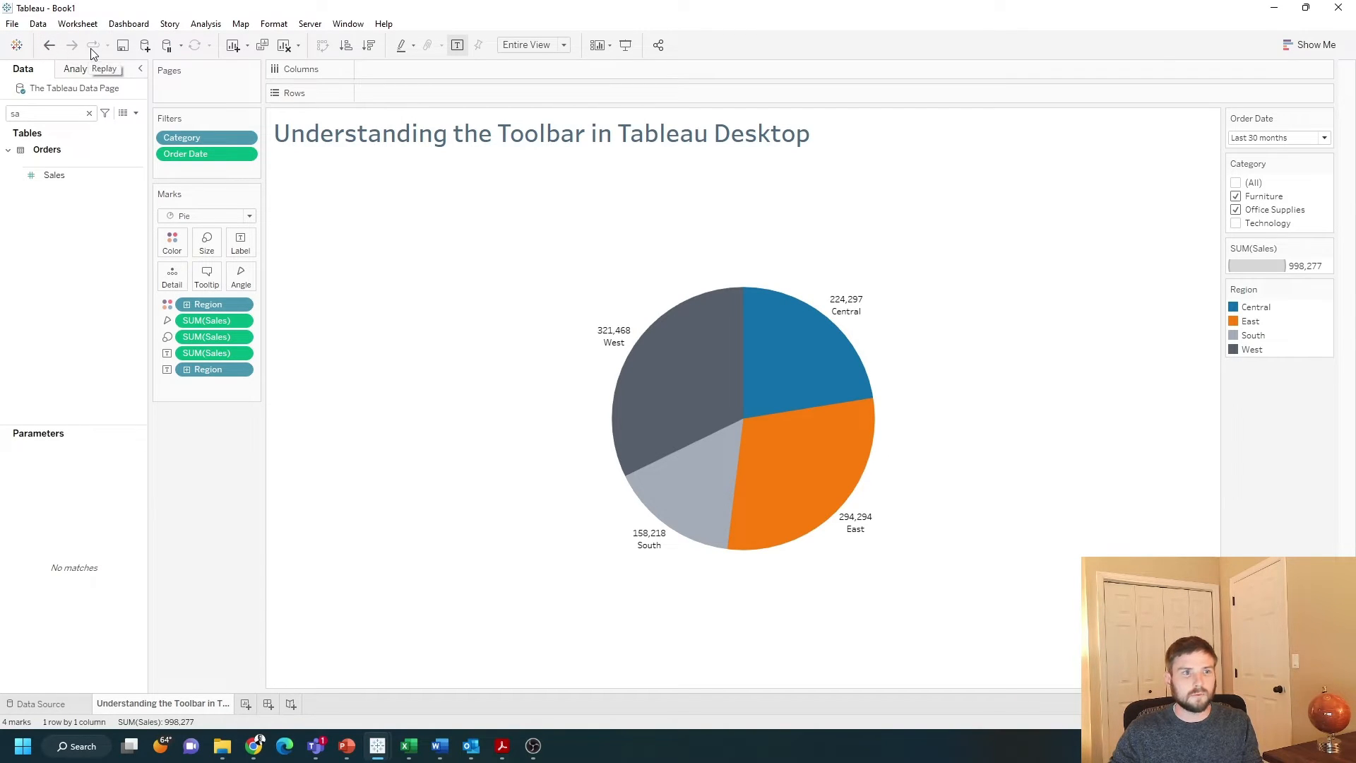
pyautogui.moveTo(123, 45)
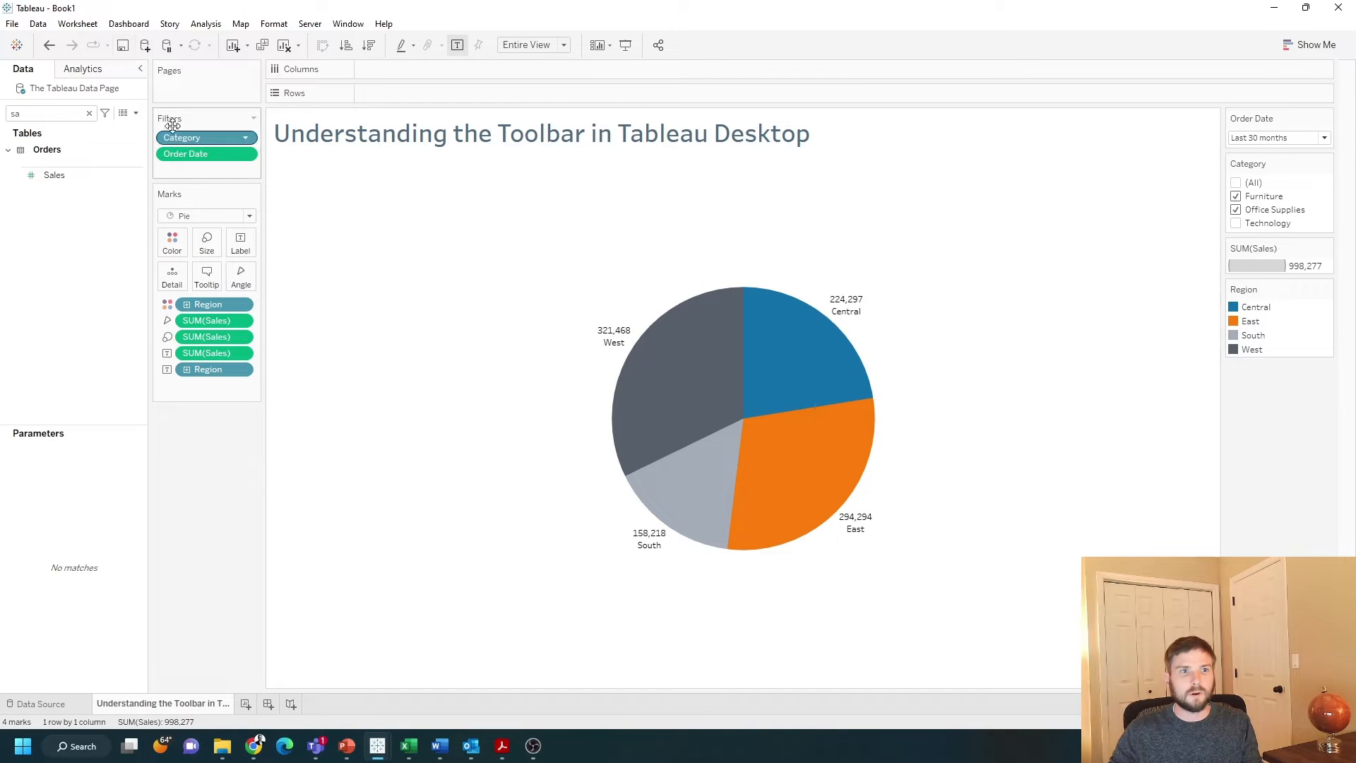
pyautogui.moveTo(144, 46)
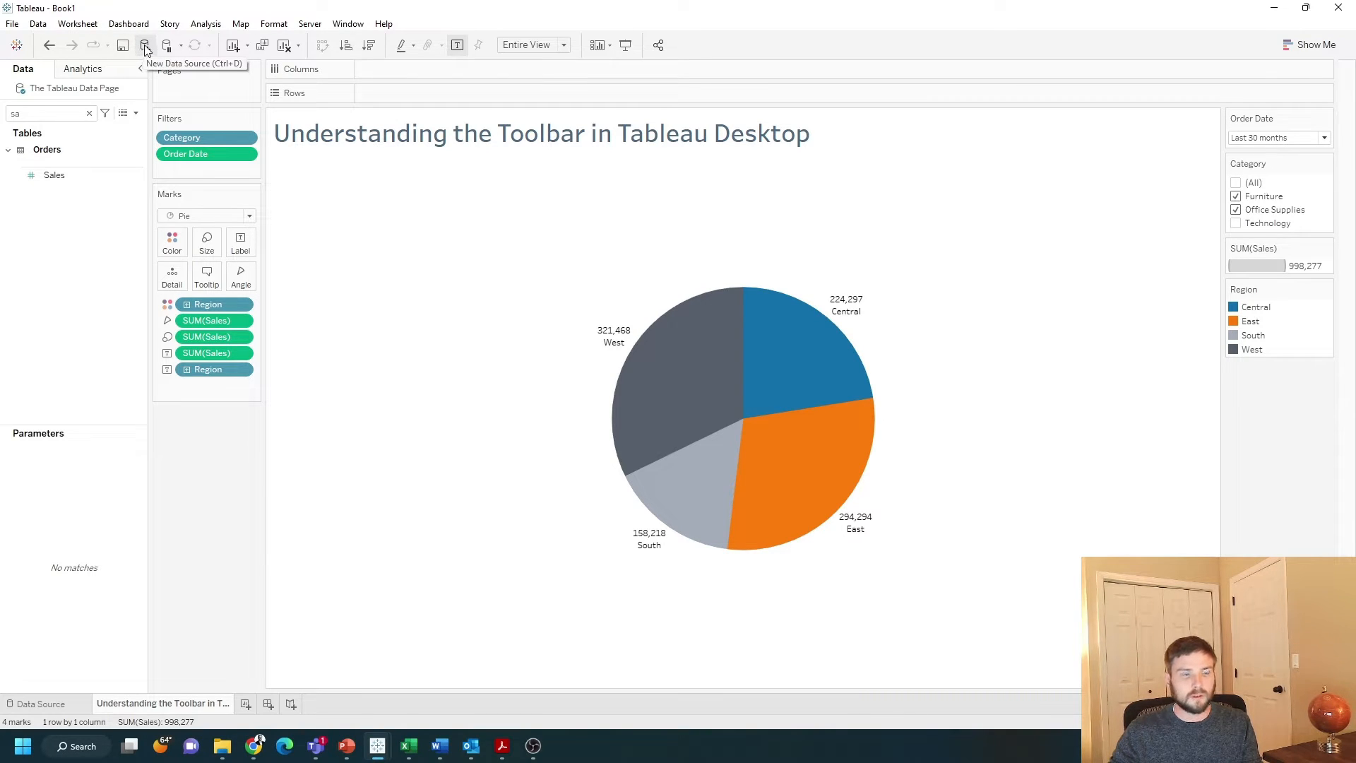
pyautogui.click(143, 45)
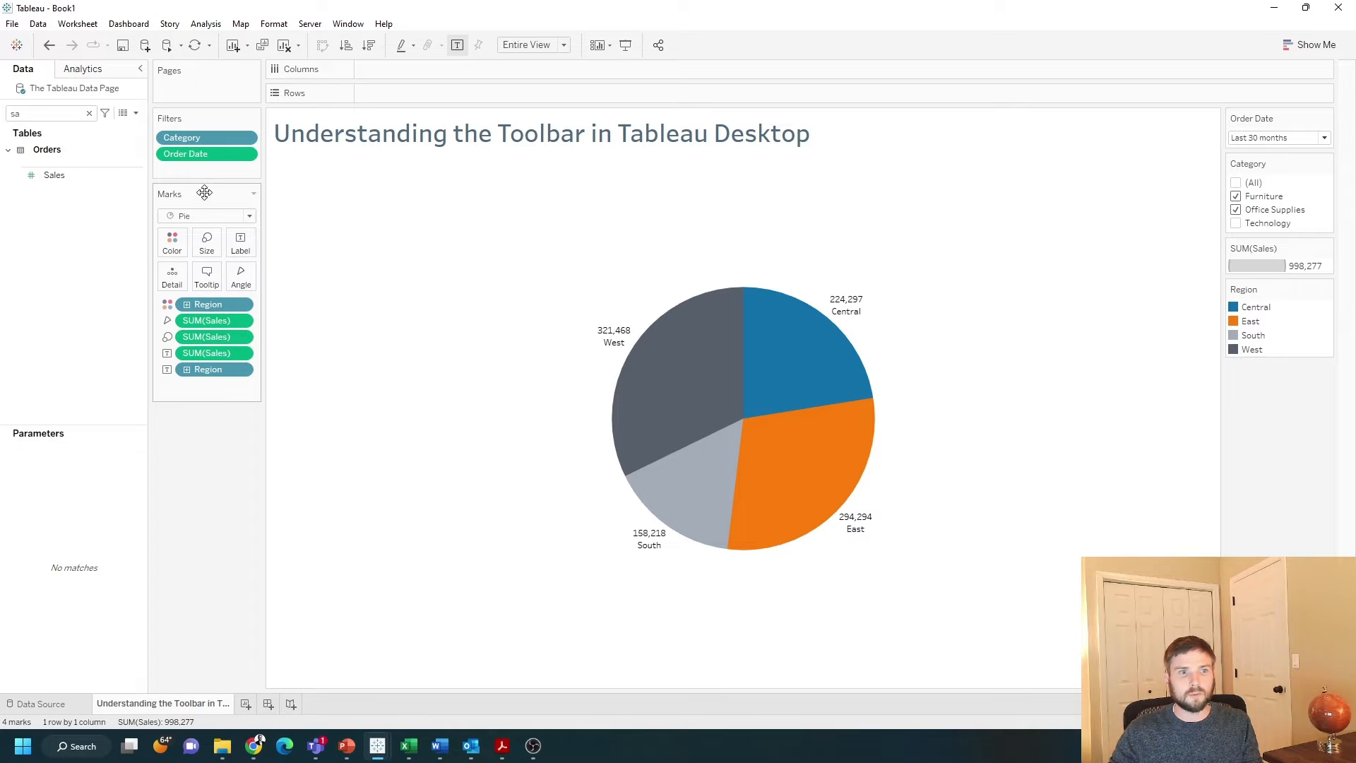
pyautogui.moveTo(279, 240)
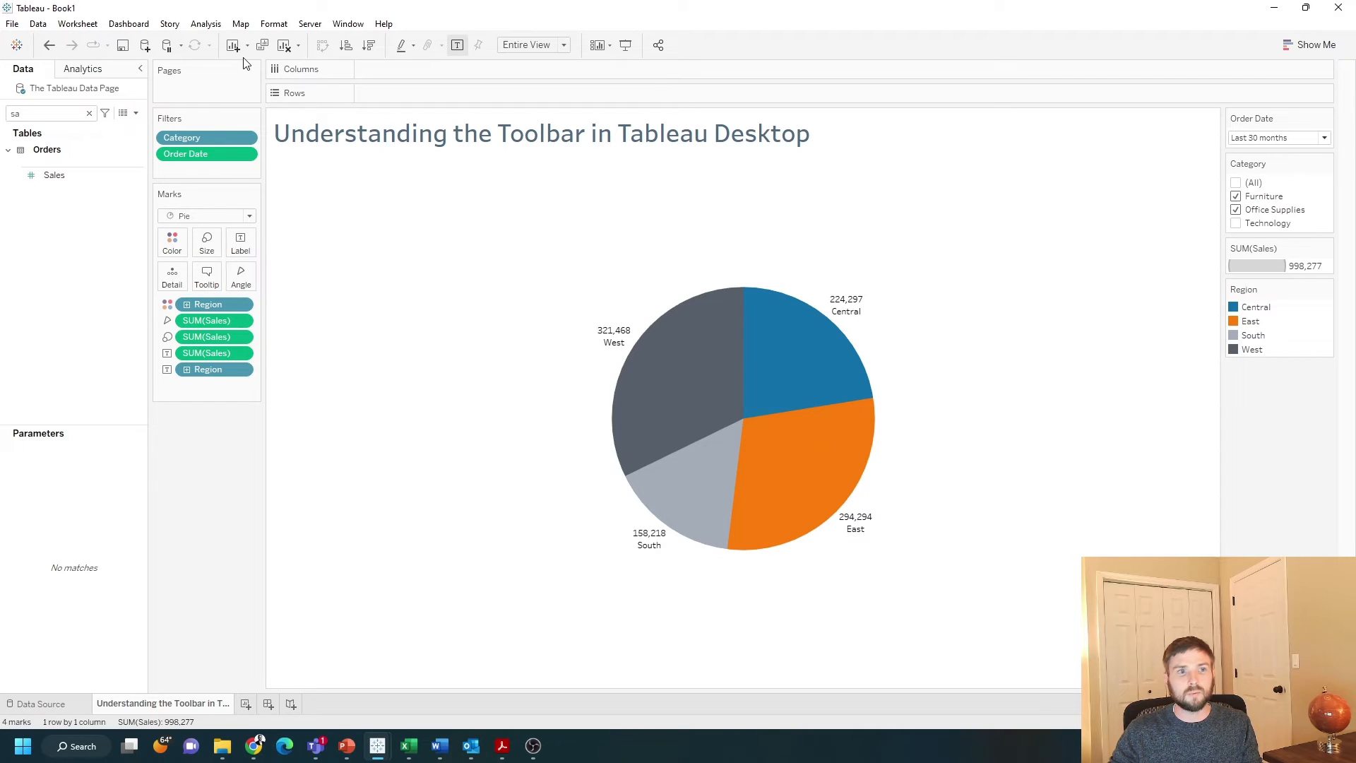
pyautogui.click(286, 704)
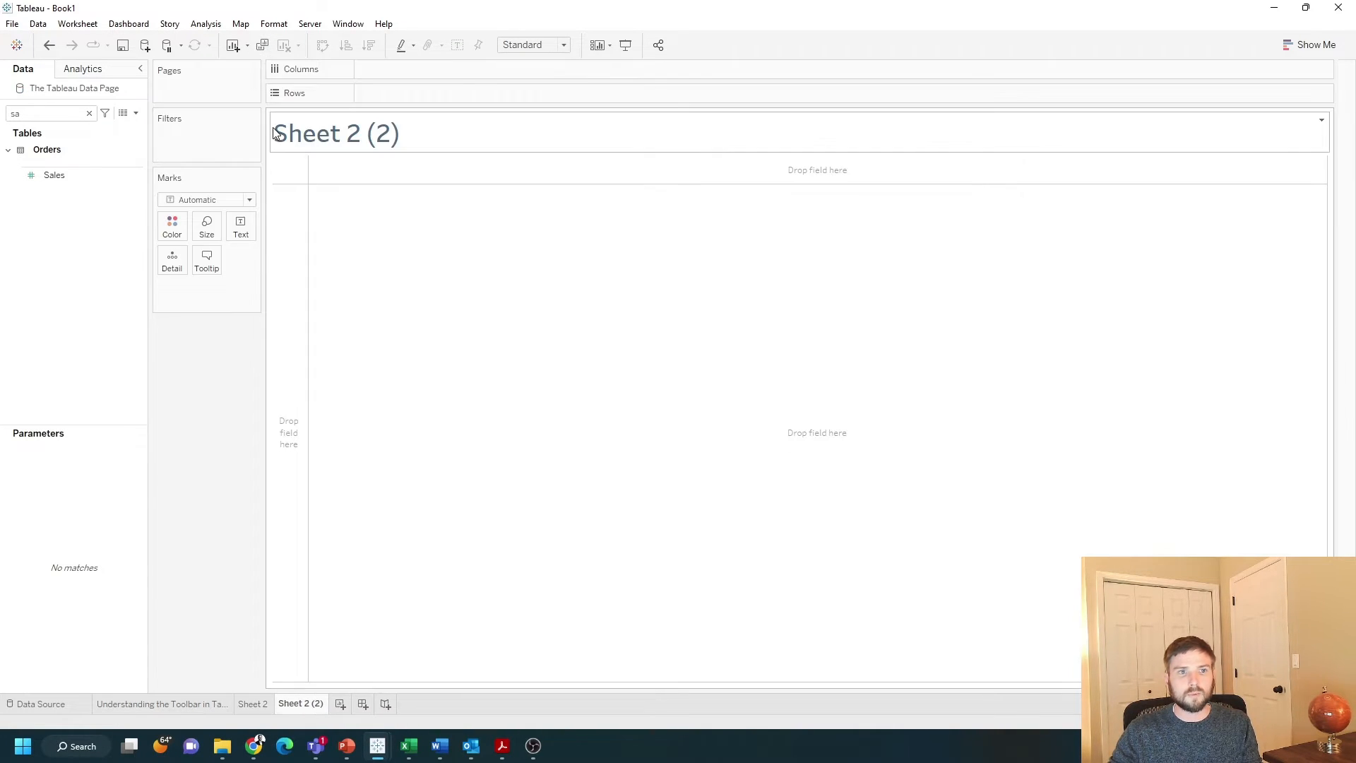
pyautogui.click(161, 703)
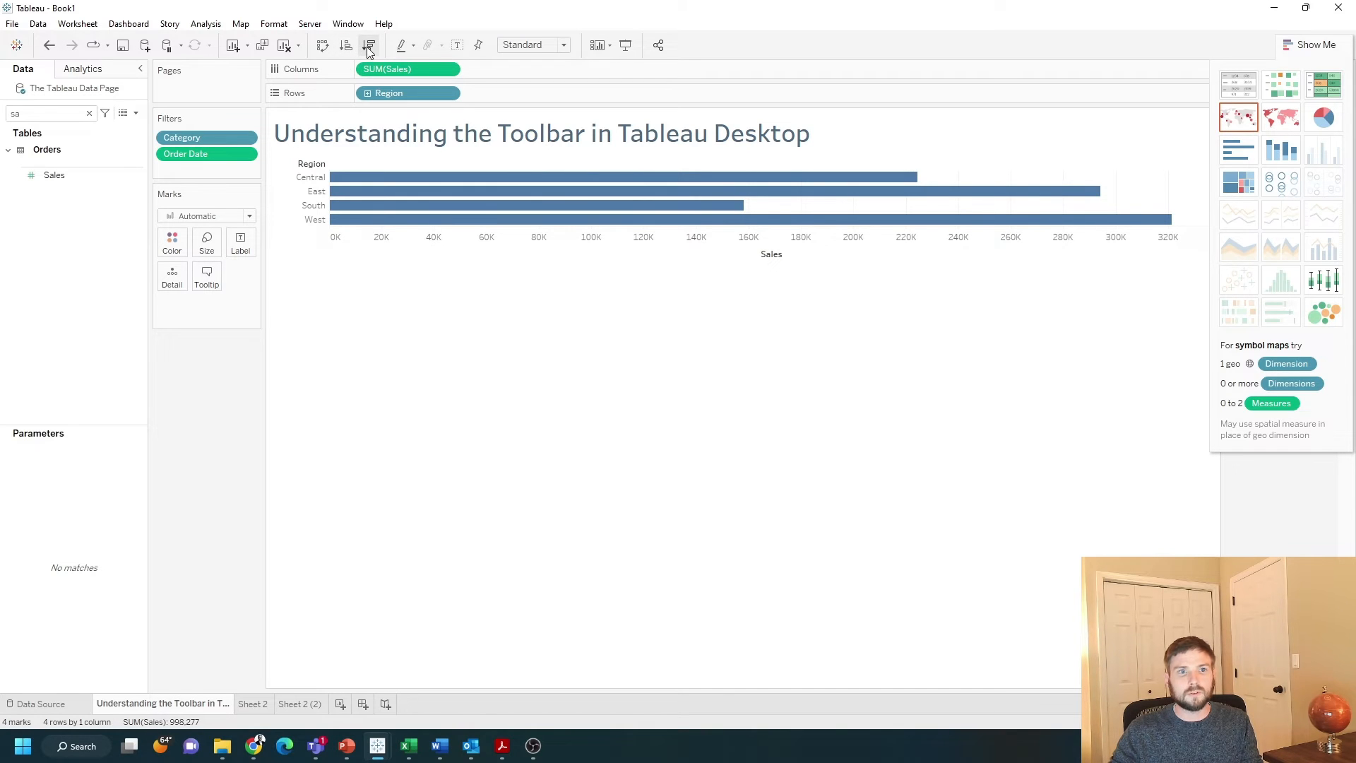
# Step: Sort Region by Sales descending and swap rows and columns, leaving West highest
pyautogui.click(369, 46)
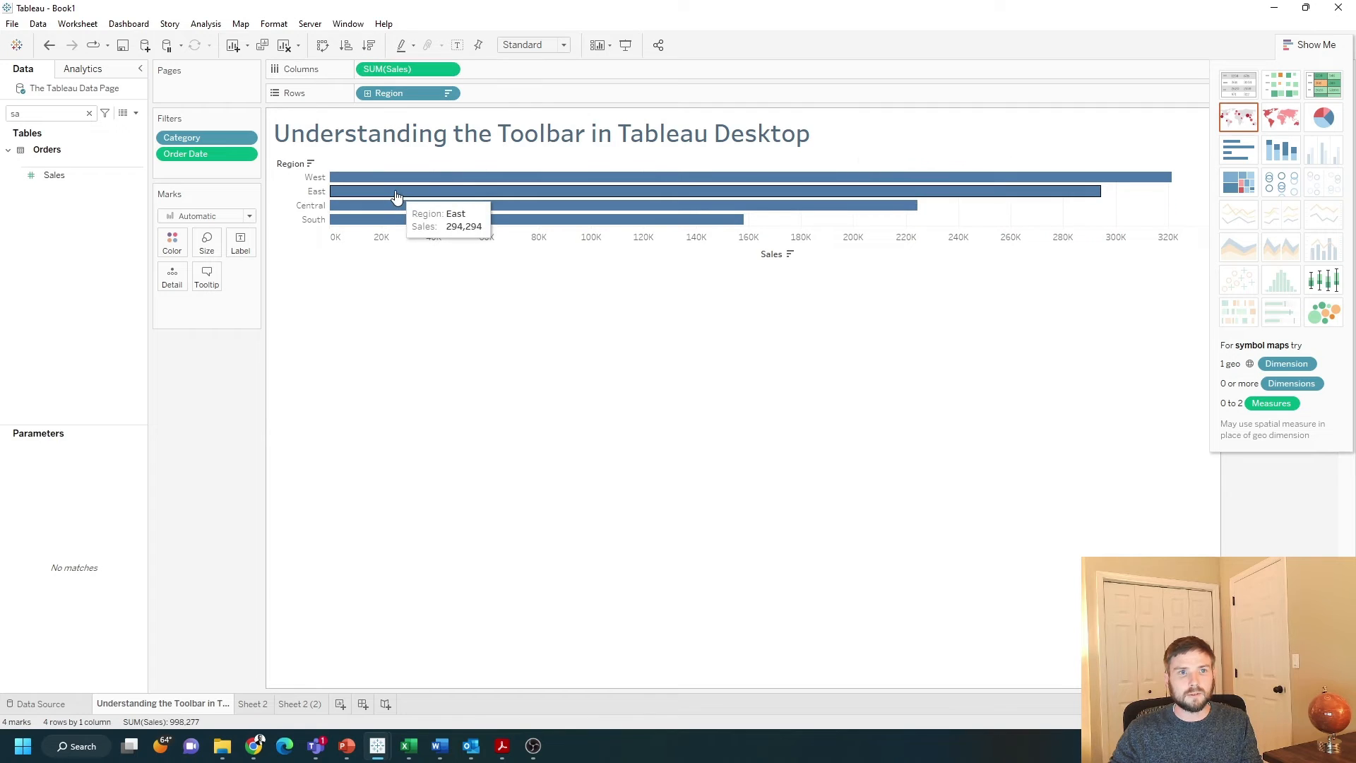
pyautogui.moveTo(378, 177)
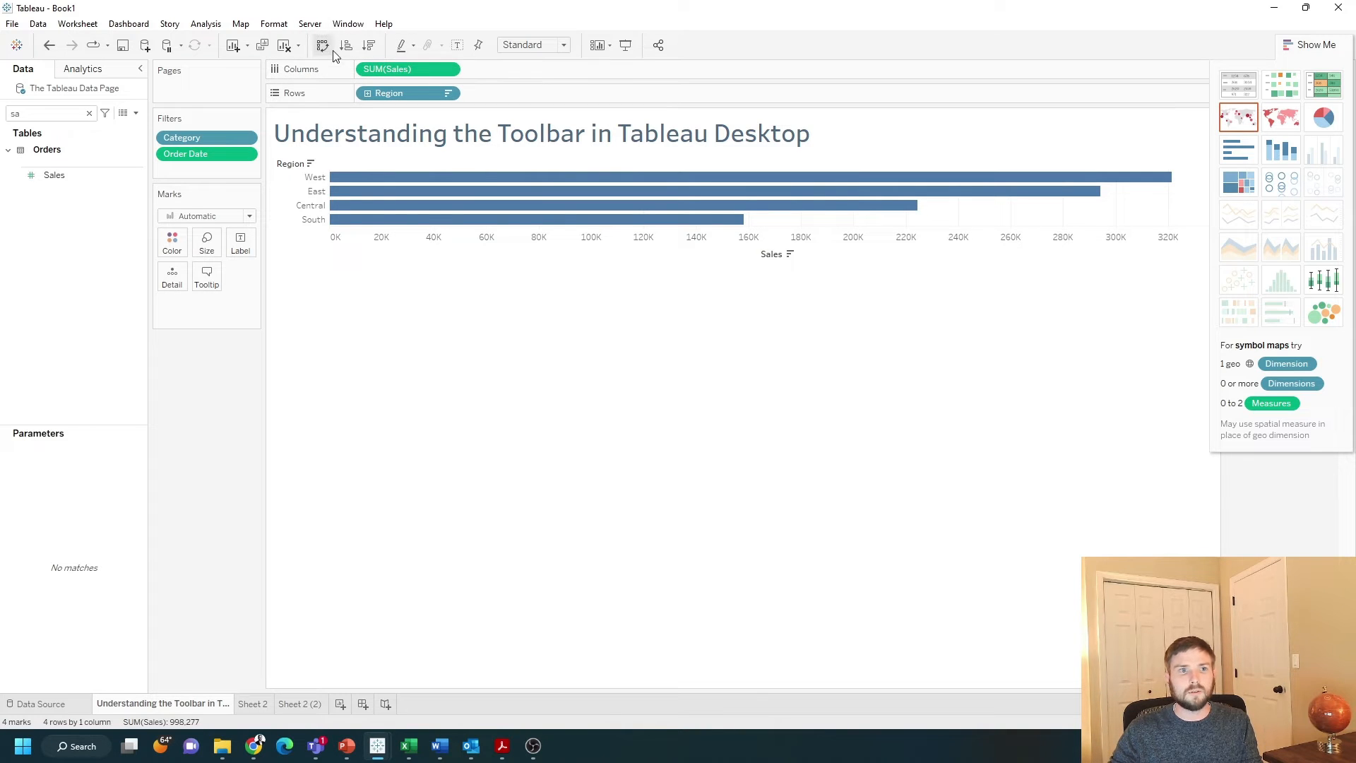
pyautogui.click(323, 45)
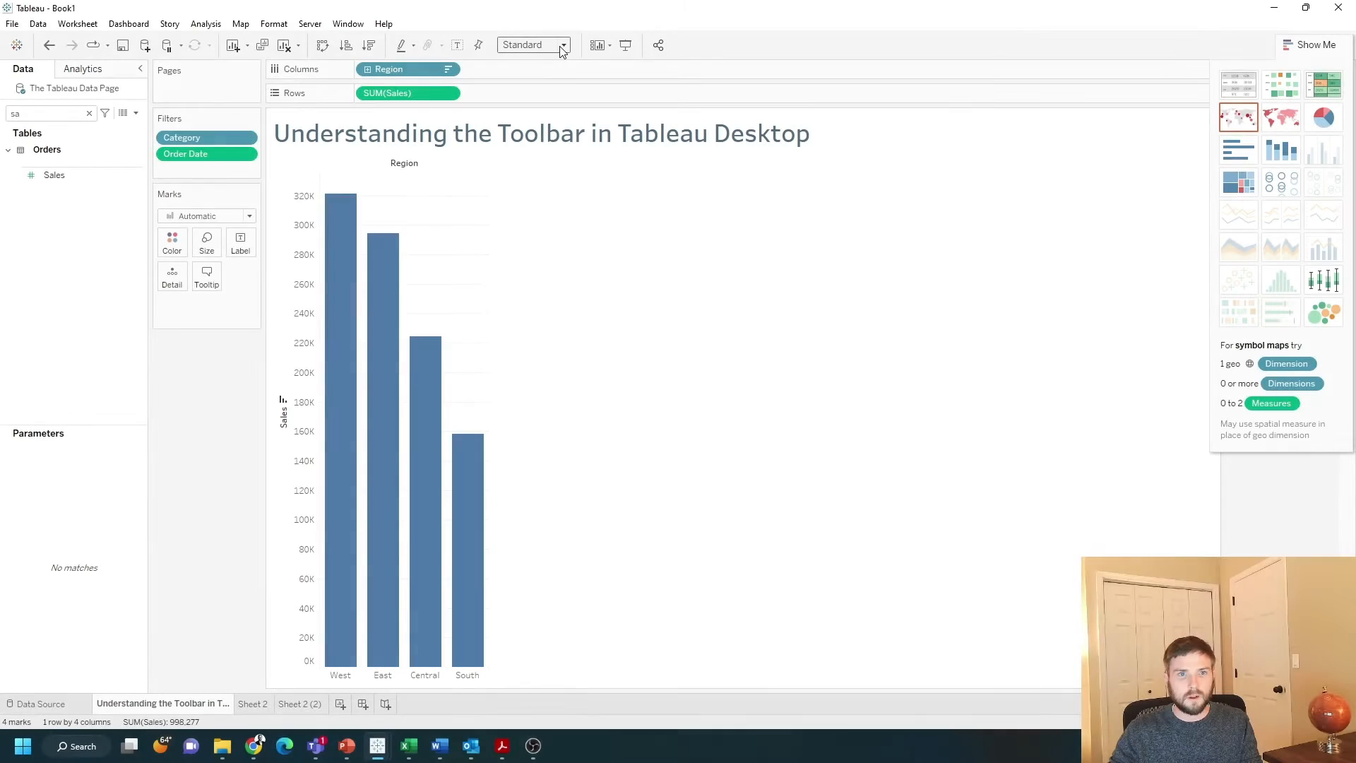
# Step: Change the Fit setting to Fit Width, then to Entire View
pyautogui.click(532, 45)
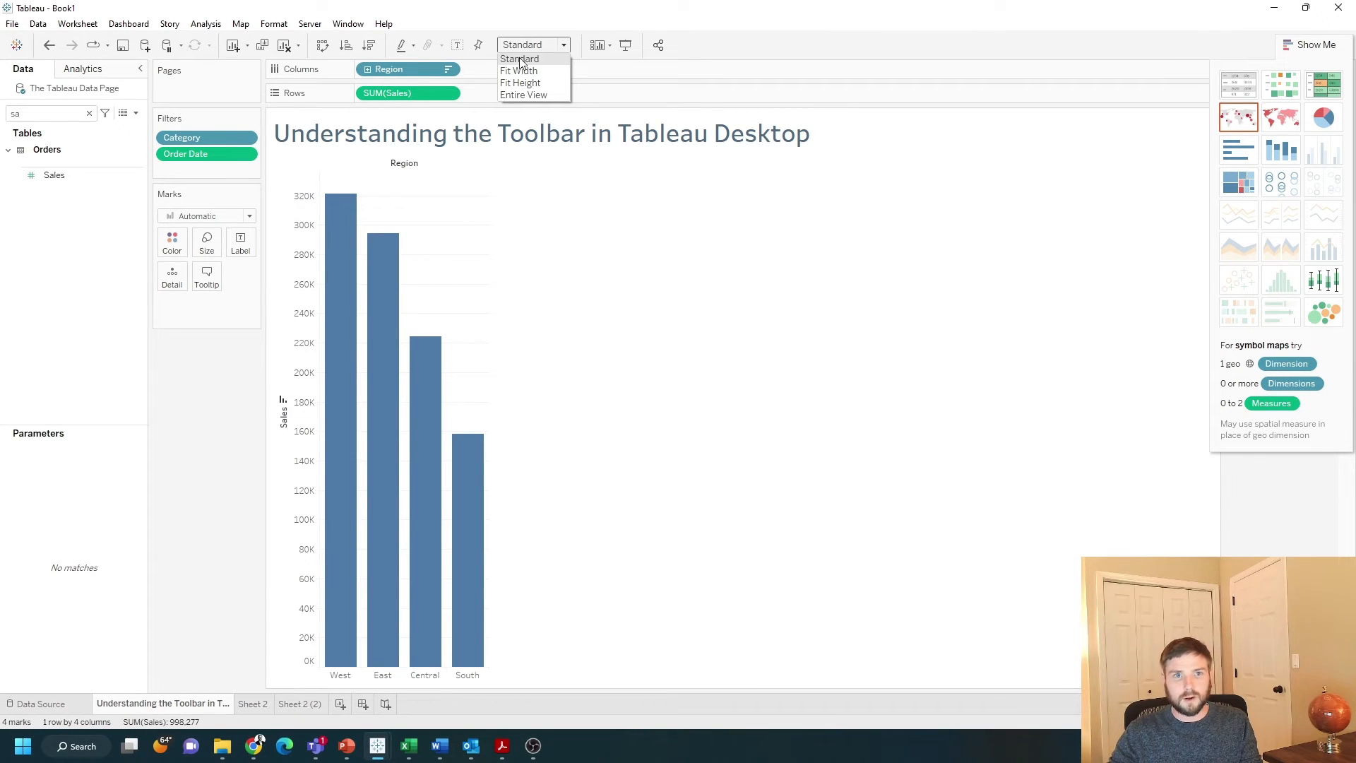
pyautogui.click(518, 70)
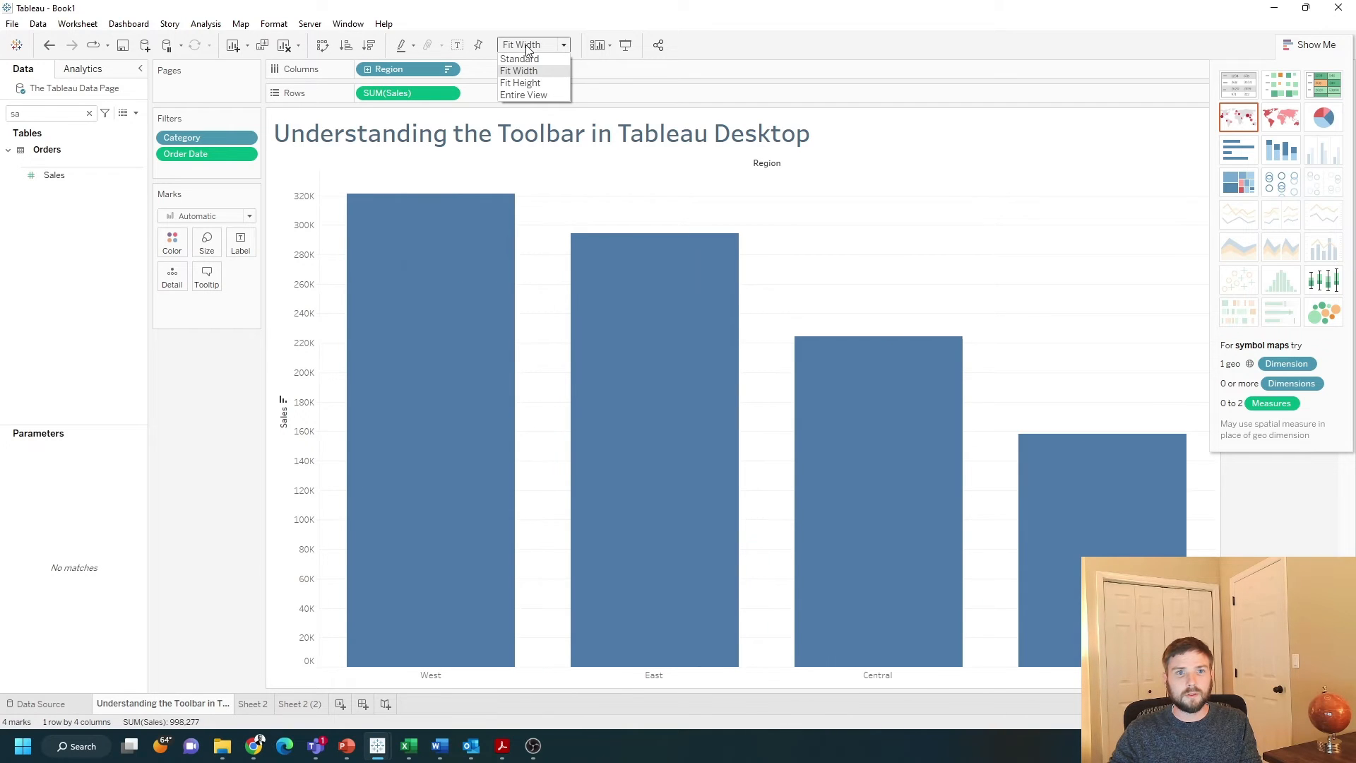
pyautogui.click(524, 94)
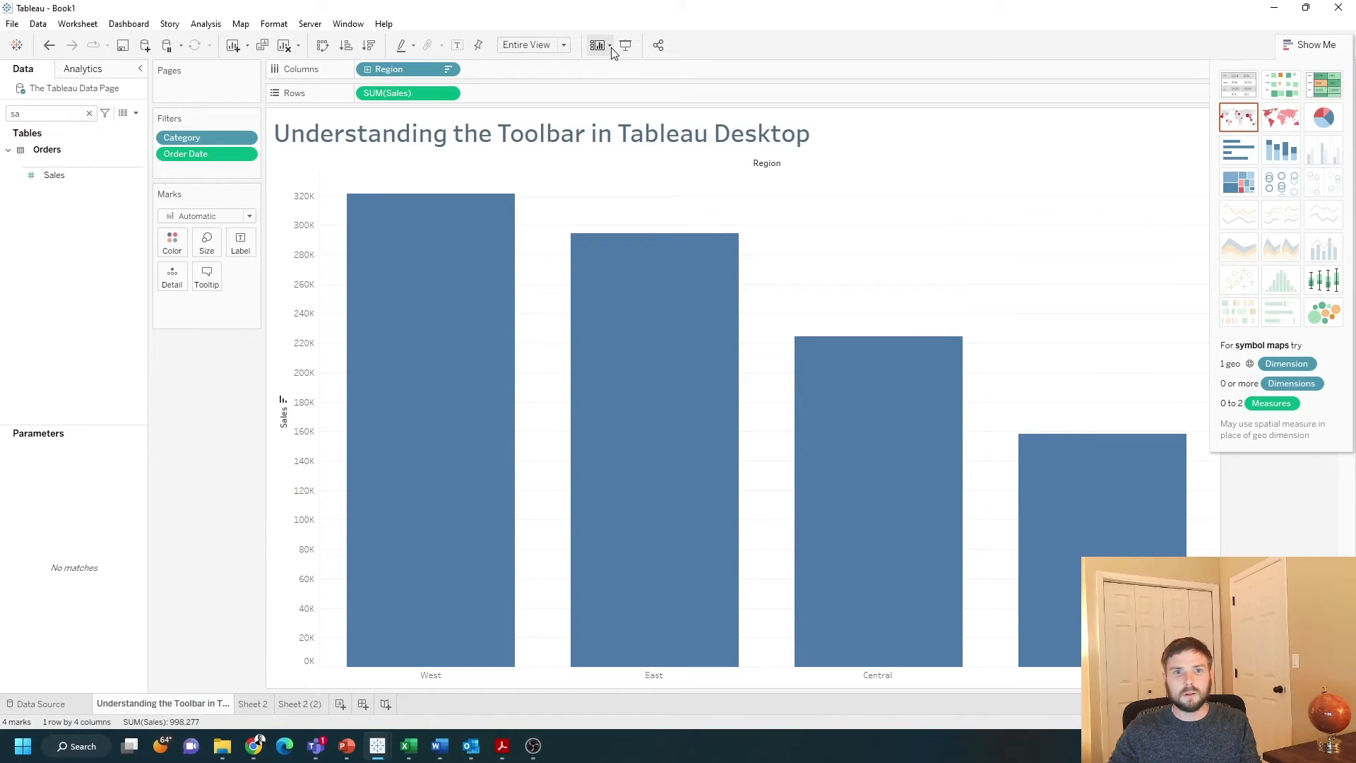
# Step: Uncheck Title and Filters Shelf in the Show/Hide Cards list
pyautogui.click(598, 45)
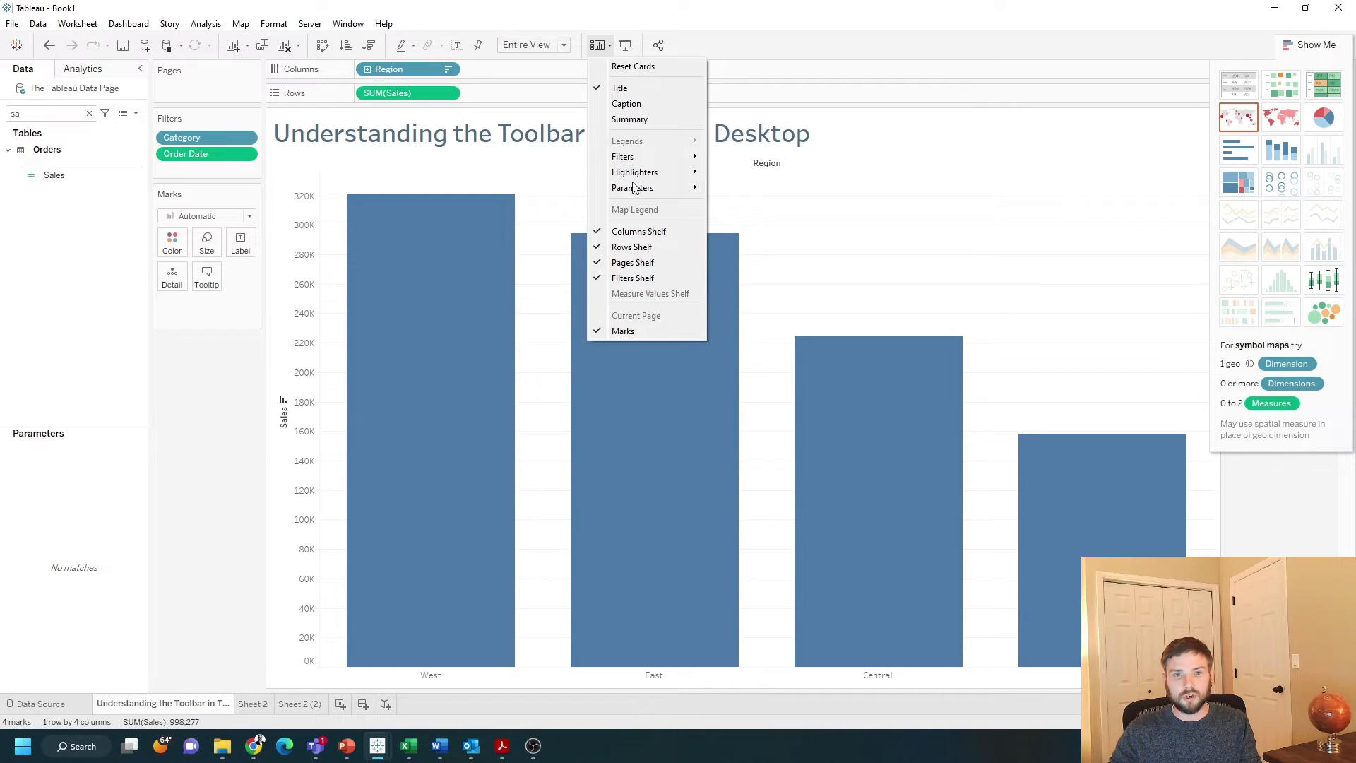
pyautogui.moveTo(644, 277)
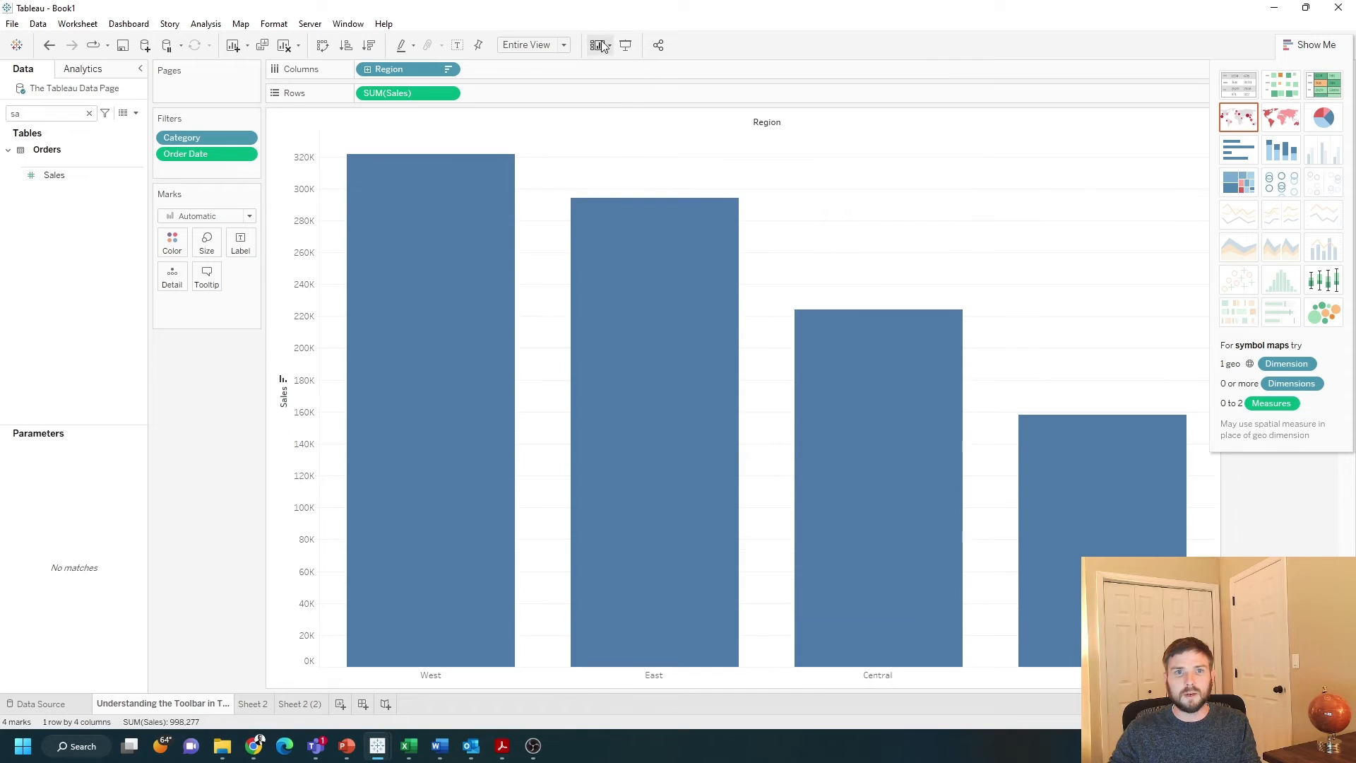
pyautogui.click(596, 45)
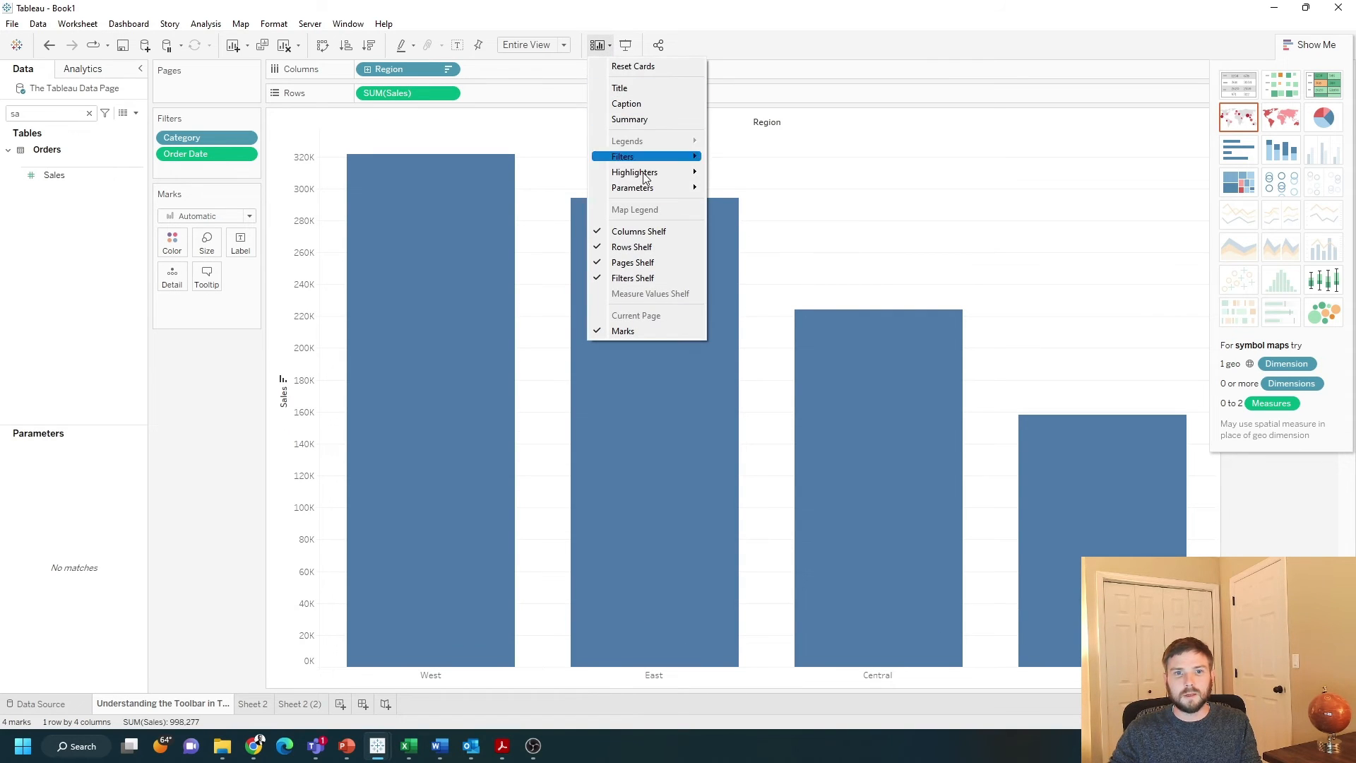
pyautogui.moveTo(640, 277)
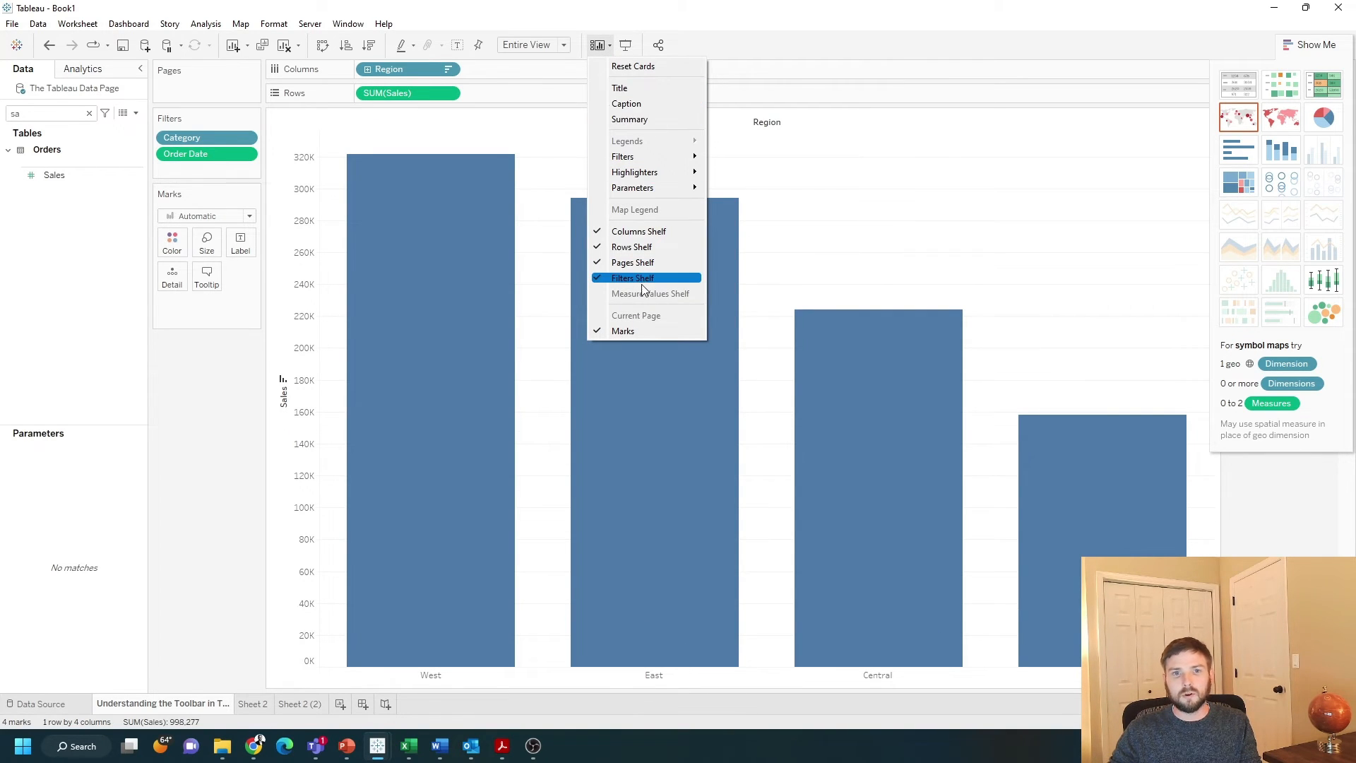
pyautogui.click(633, 277)
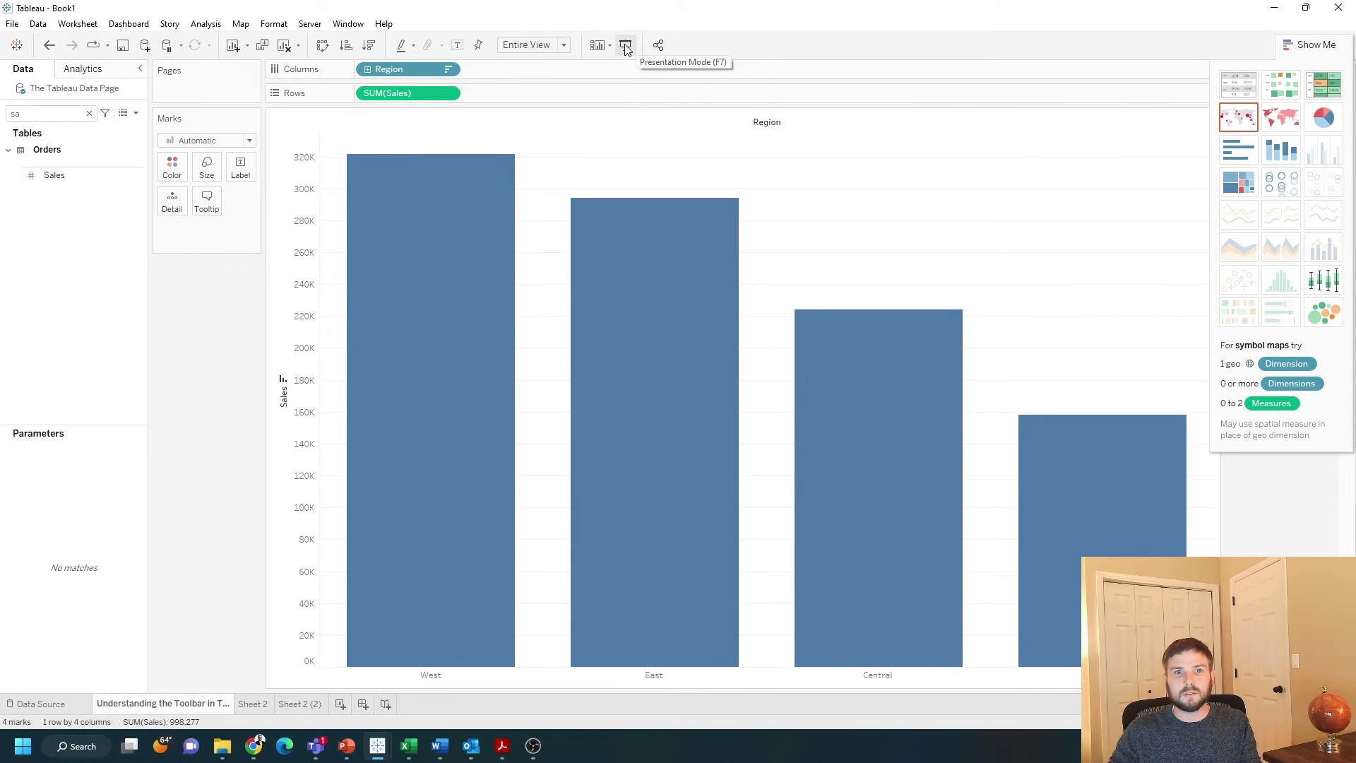
pyautogui.click(625, 45)
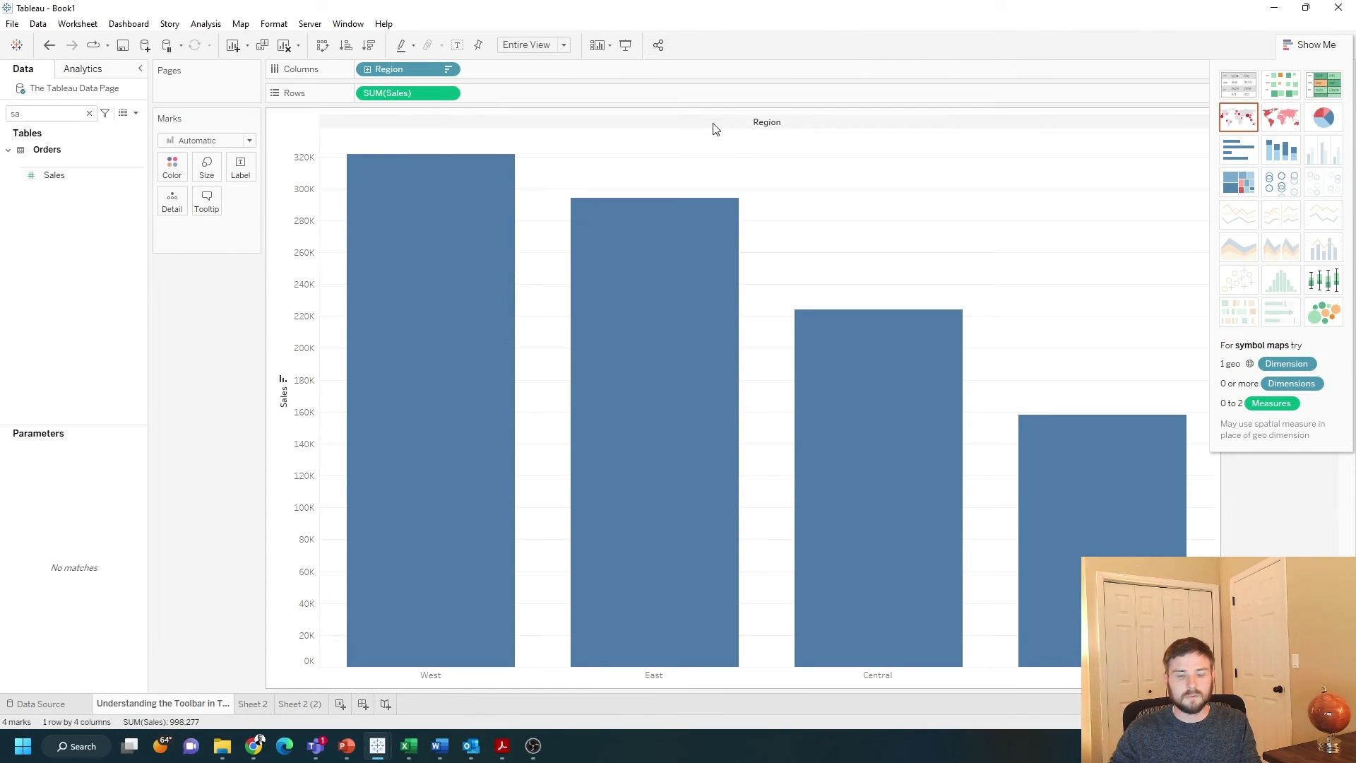
pyautogui.moveTo(693, 140)
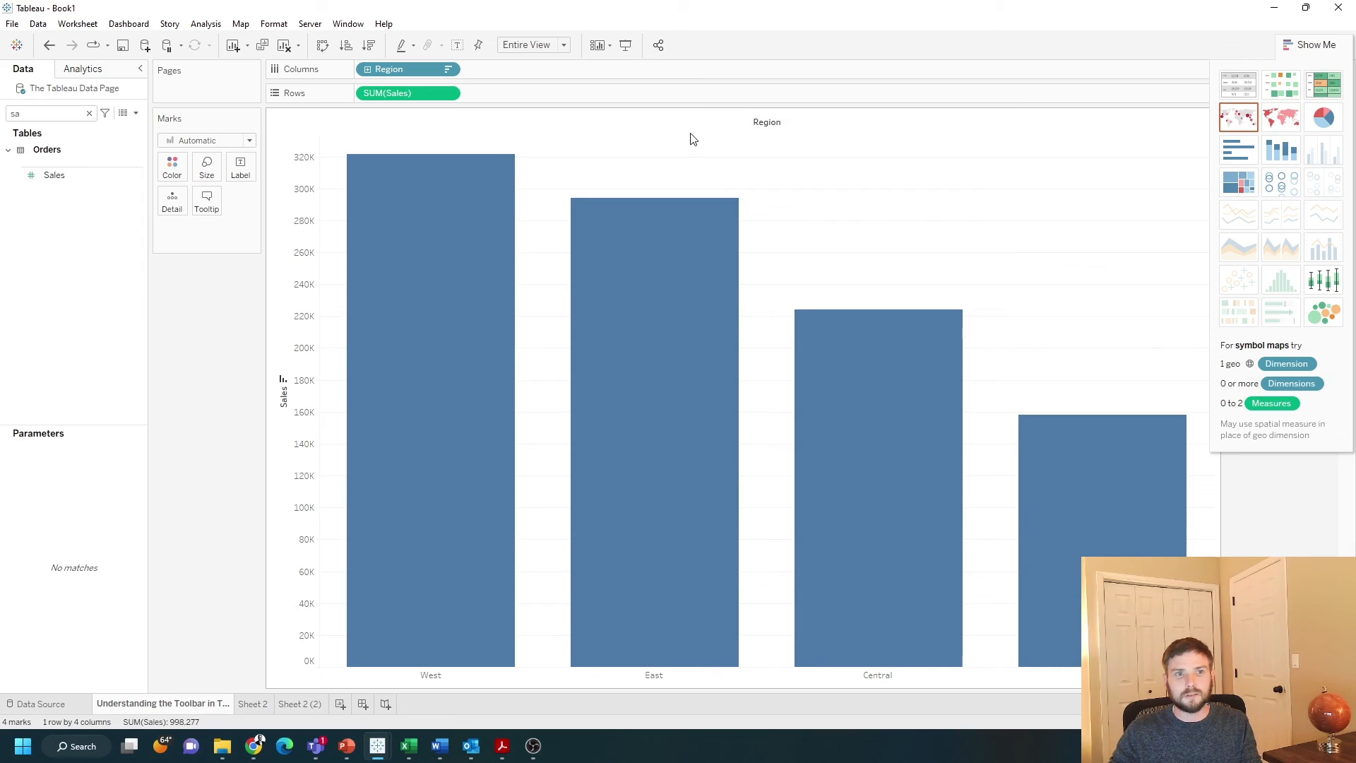